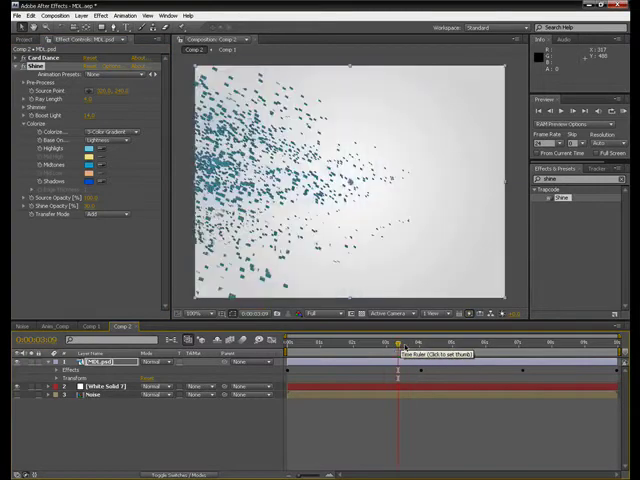
# Scrub the timeline back to the early frames where only a few card slivers show
pyautogui.click(412, 347)
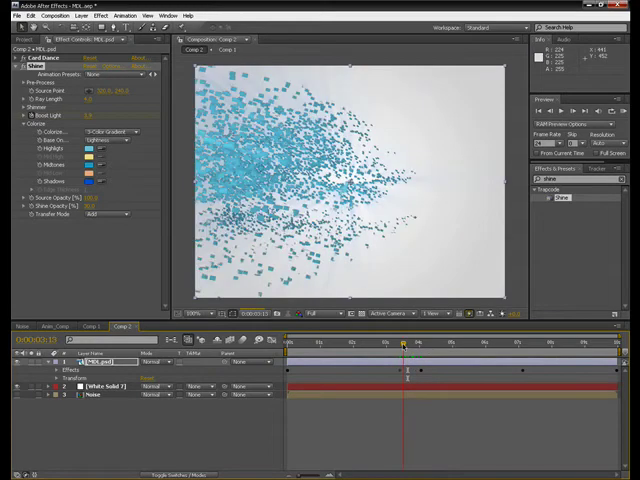
pyautogui.moveTo(402, 345); pyautogui.dragTo(397, 345)
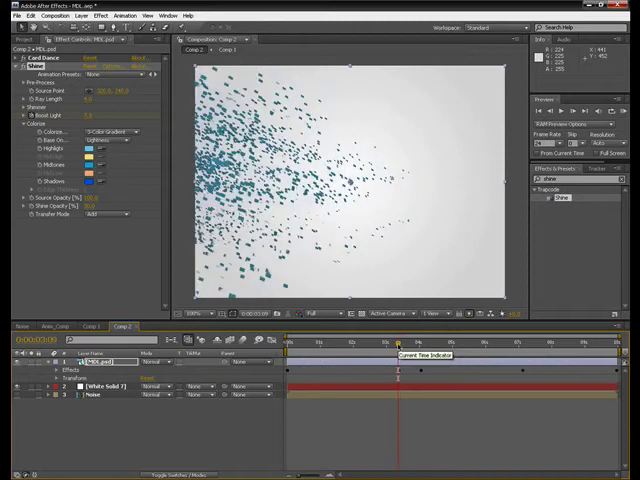
pyautogui.click(396, 344)
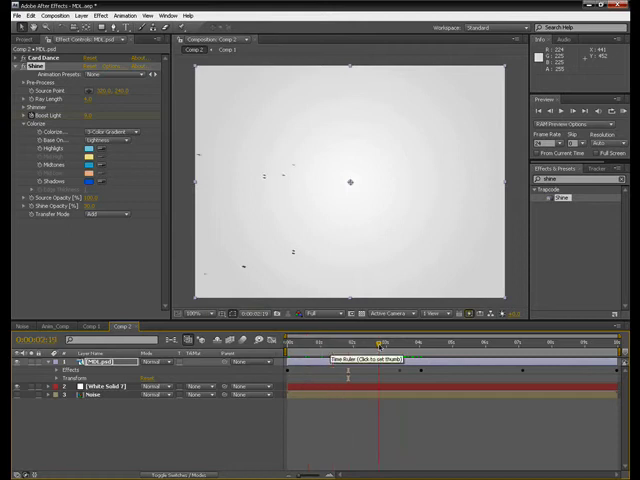
pyautogui.click(389, 342)
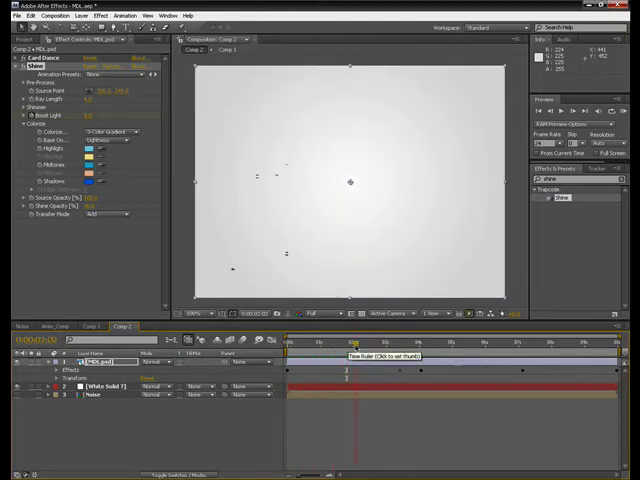
pyautogui.click(404, 343)
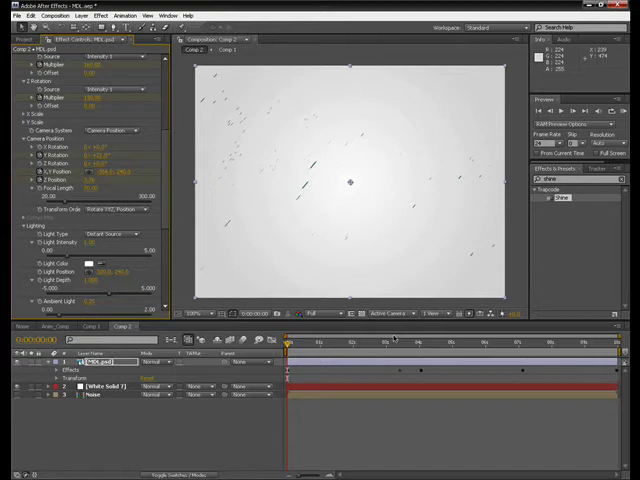
pyautogui.click(422, 344)
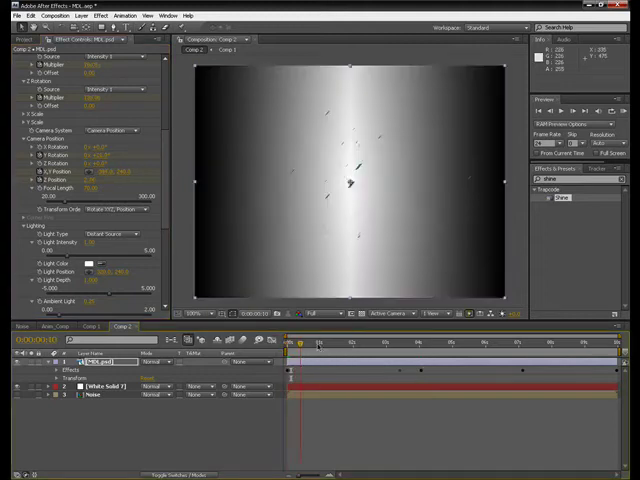
# Move the time indicator to about three and a half seconds for the new camera angle
pyautogui.click(355, 343)
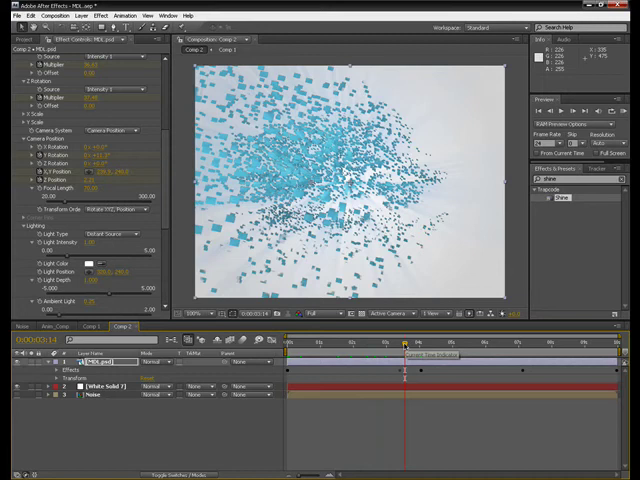
pyautogui.click(413, 350)
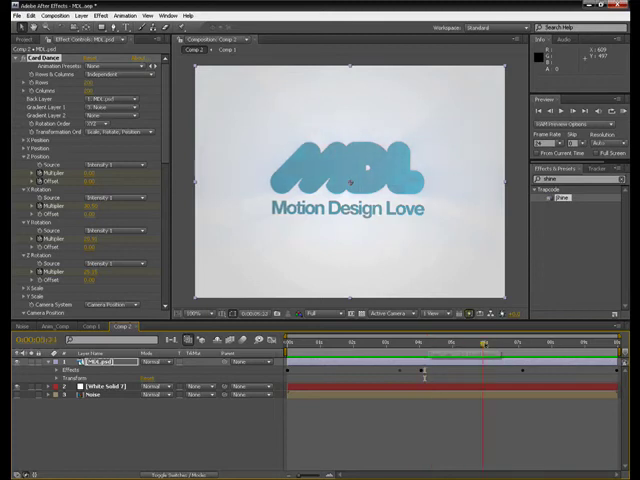
# Jump ahead in the timeline to check the cards form the Motion Design Love logo
pyautogui.click(577, 347)
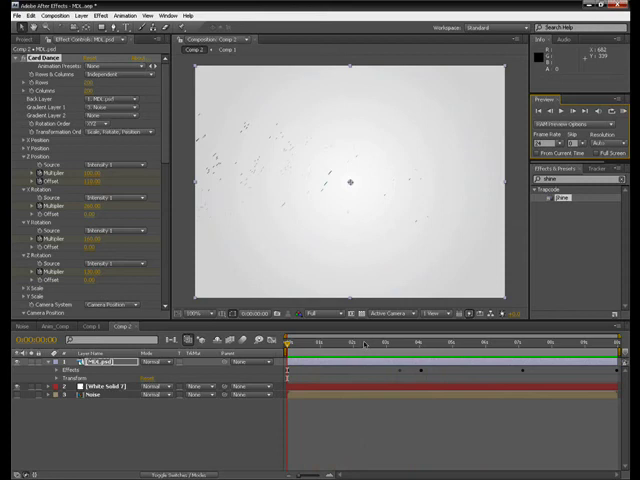
pyautogui.click(434, 343)
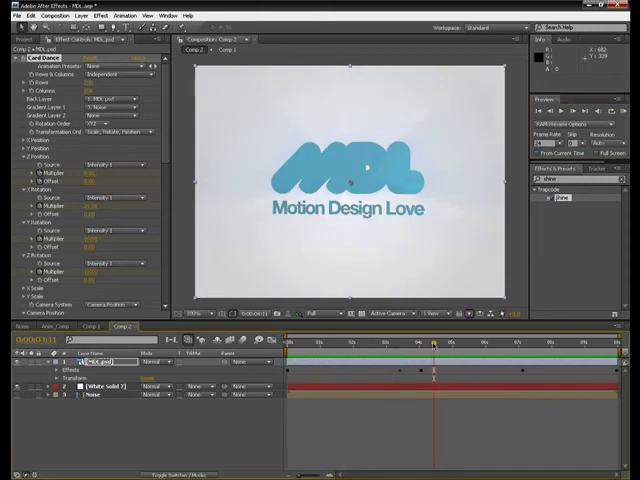
pyautogui.moveTo(432, 343)
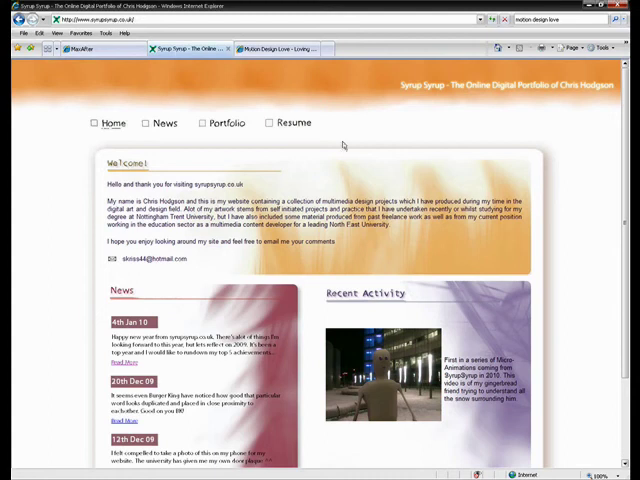
# Go from the Syrup Syrup homepage to its Portfolio gallery and scroll through it
pyautogui.scroll(-3)
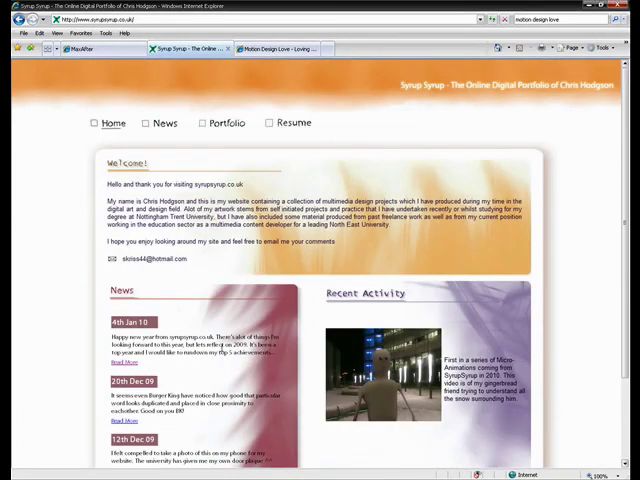
pyautogui.click(226, 123)
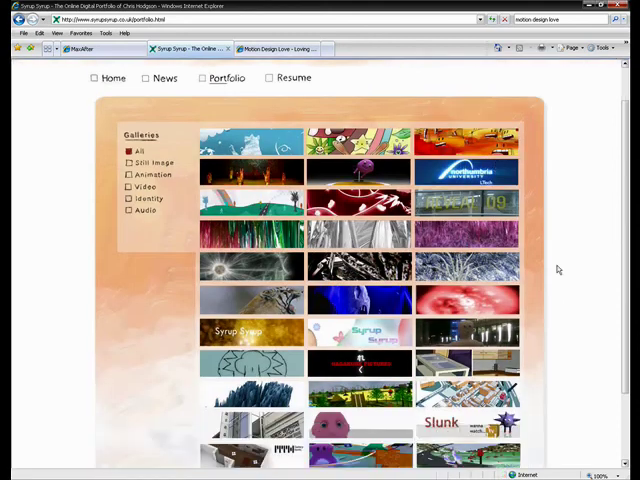
pyautogui.scroll(-3)
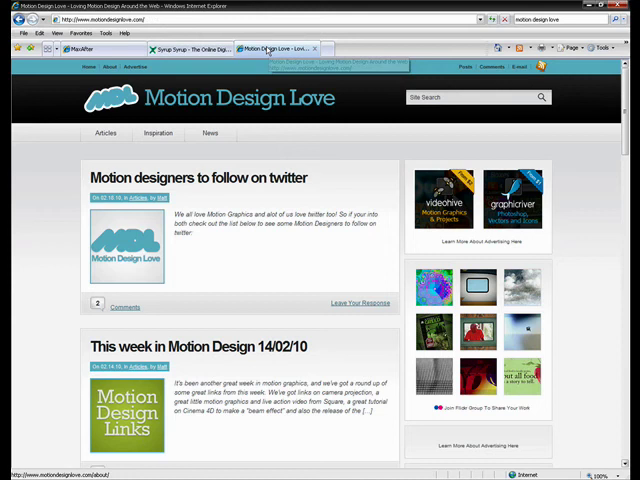
# Scroll through the Nice Type Tuesday 8 post's type videos down to the related posts
pyautogui.scroll(-3)
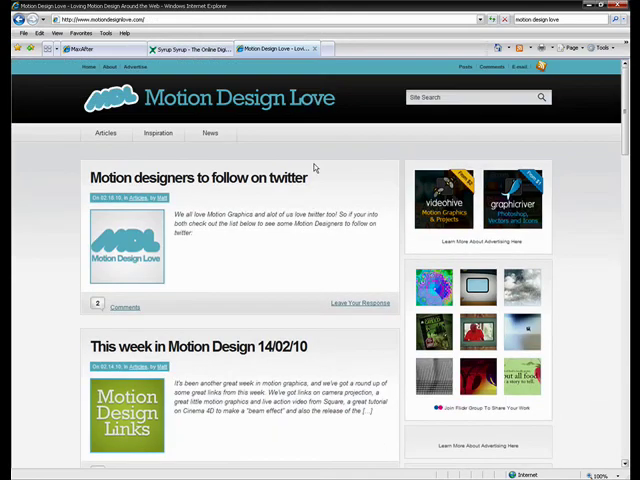
pyautogui.scroll(-3)
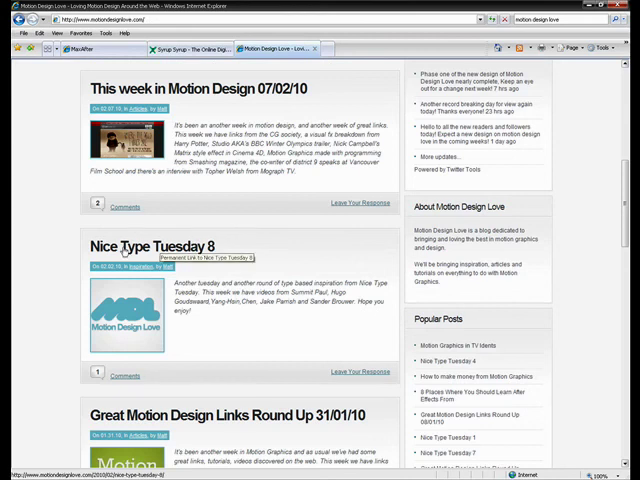
pyautogui.moveTo(198, 246)
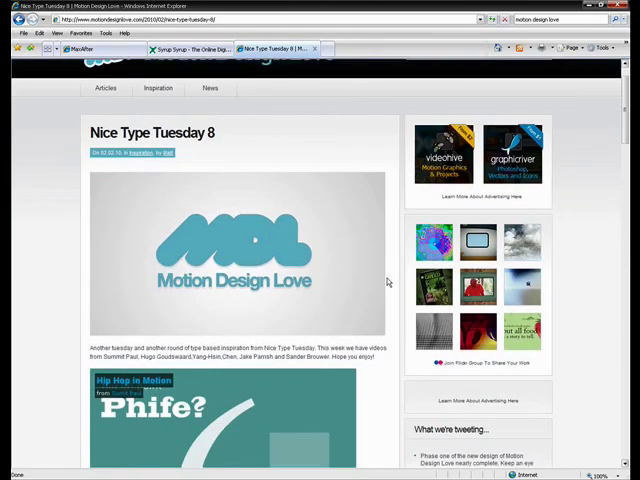
pyautogui.scroll(-3)
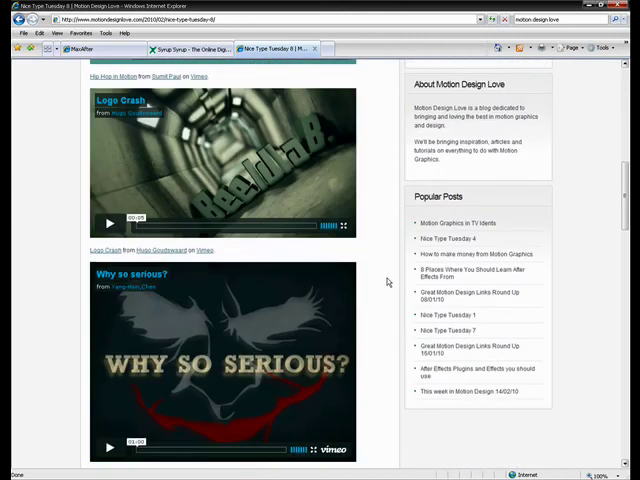
pyautogui.scroll(-3)
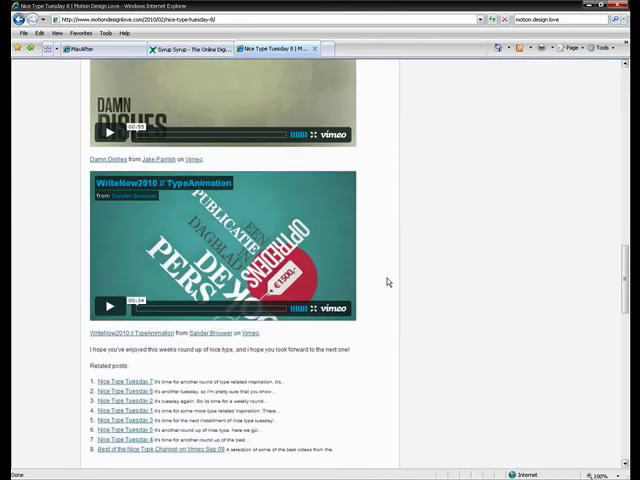
pyautogui.scroll(3)
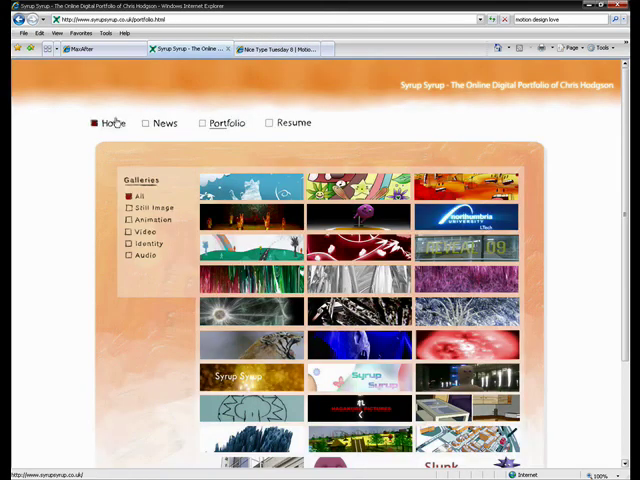
# Return to the Syrup Syrup home page and follow its Twitter link to syrupskriss
pyautogui.click(109, 122)
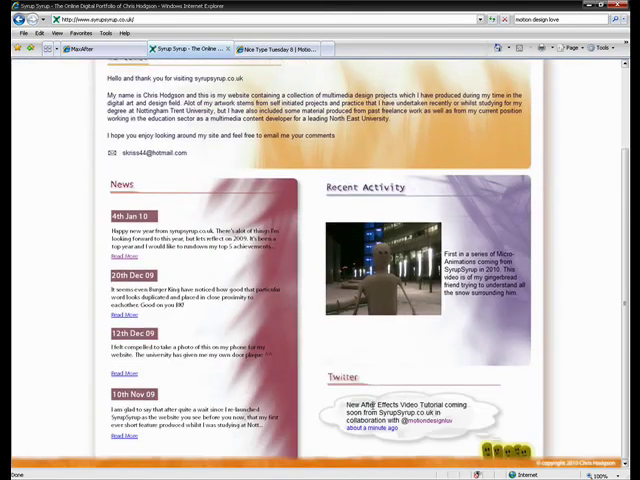
pyautogui.click(410, 410)
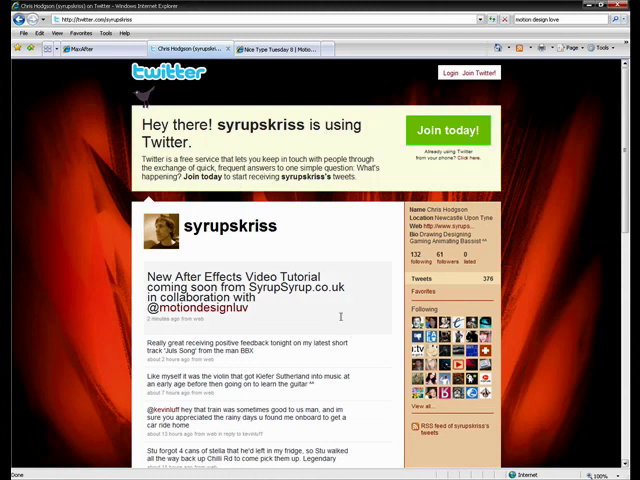
pyautogui.scroll(-3)
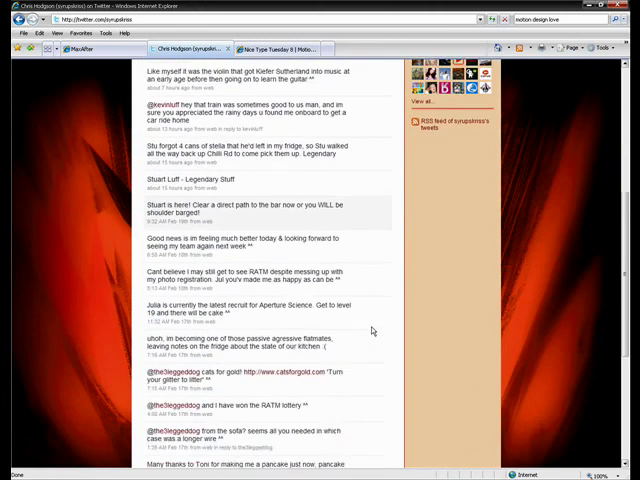
pyautogui.scroll(-3)
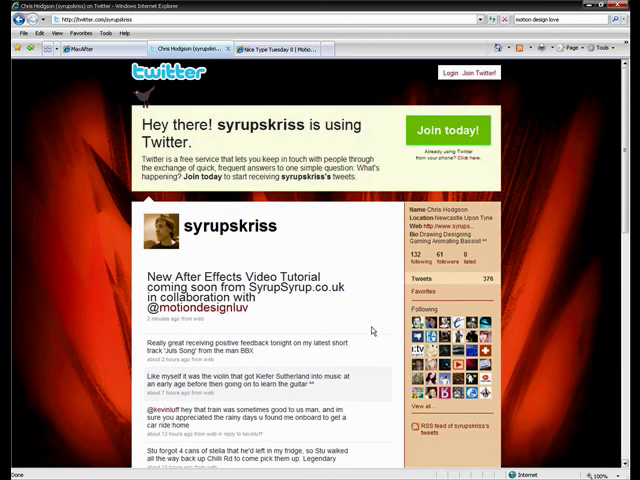
pyautogui.scroll(-3)
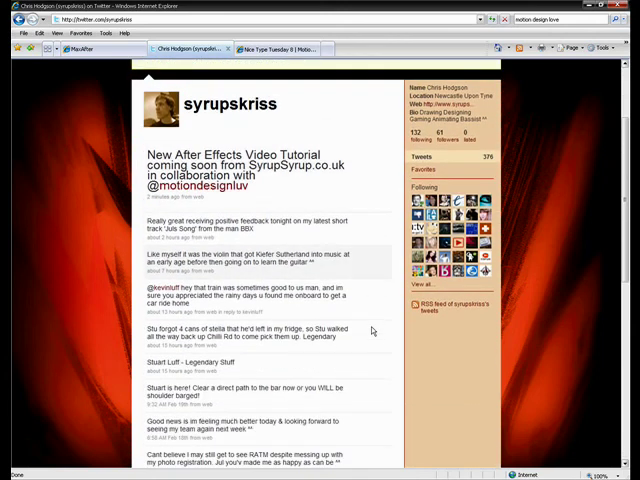
pyautogui.moveTo(372, 197)
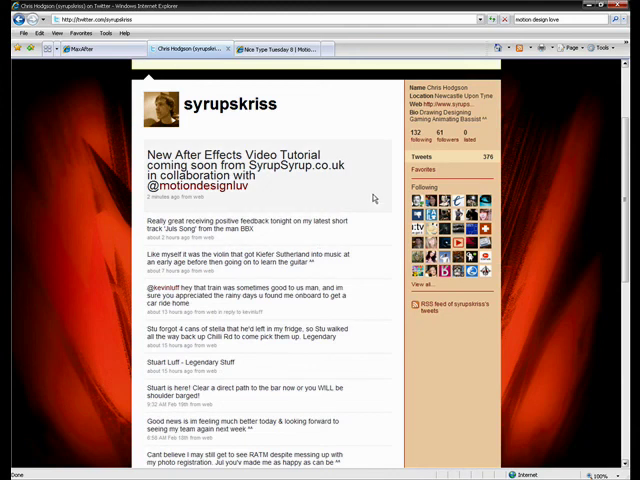